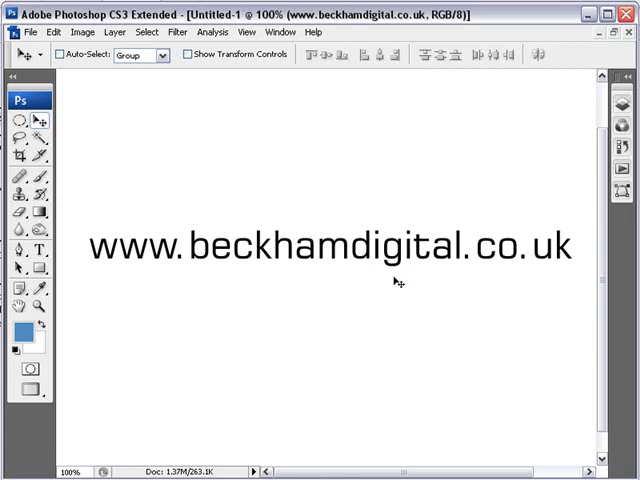
pyautogui.moveTo(388, 298)
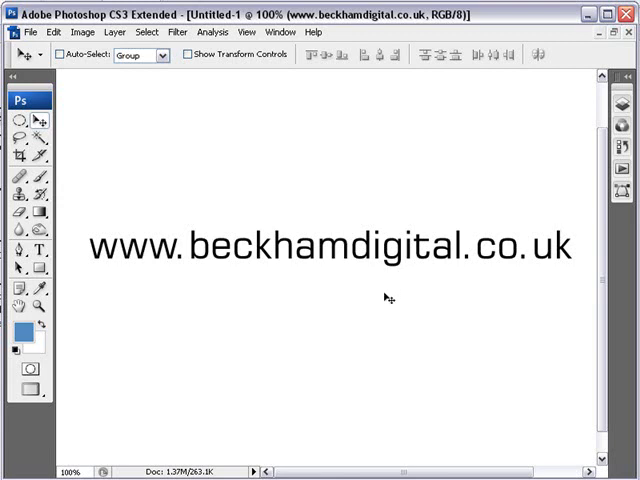
pyautogui.moveTo(386, 303)
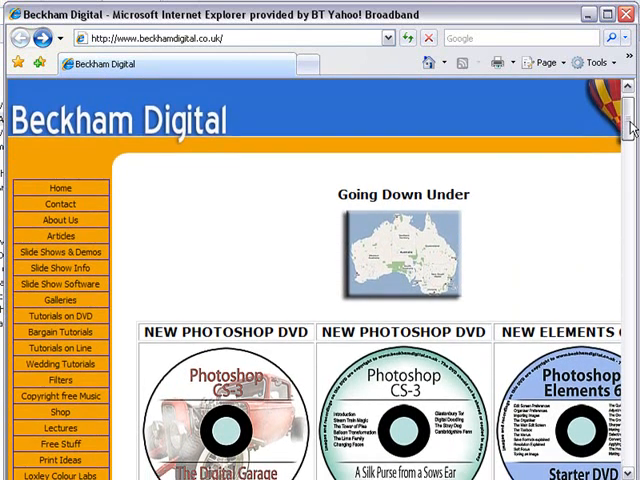
# - Go to the ePHOTOZINE page and scroll to the tutorial images and videos table
pyautogui.scroll(-3)
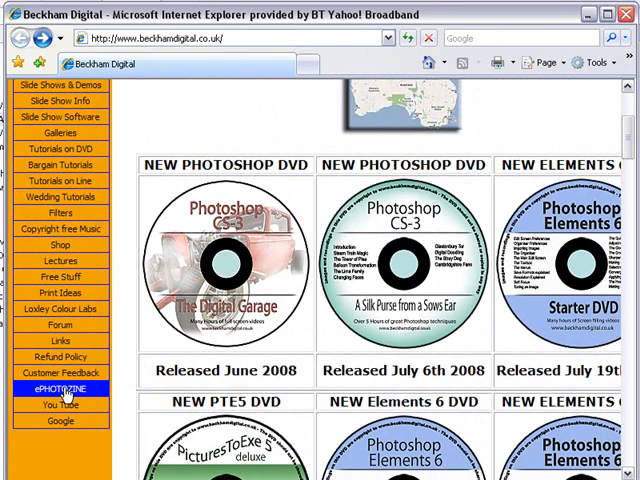
pyautogui.click(60, 388)
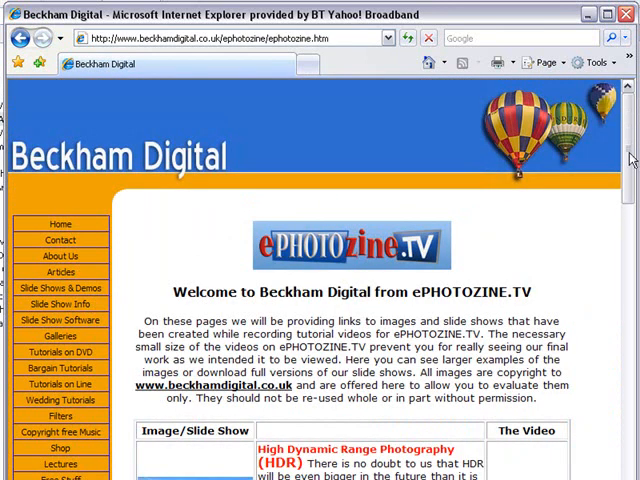
pyautogui.scroll(-3)
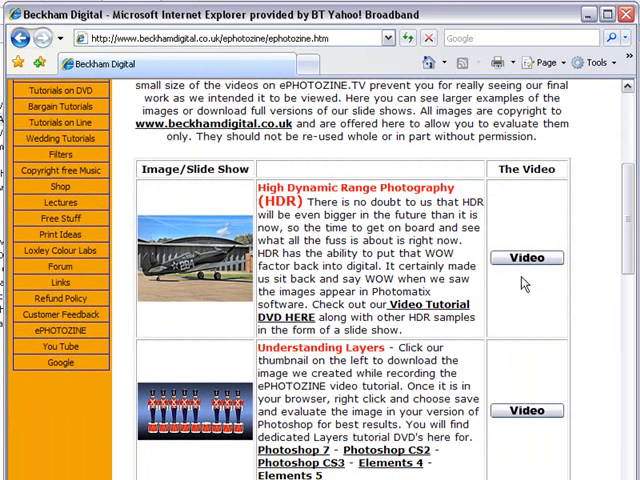
pyautogui.moveTo(527, 410)
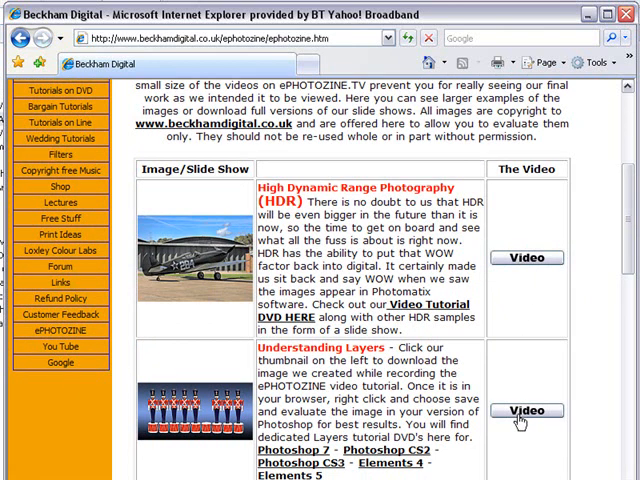
pyautogui.moveTo(230, 307)
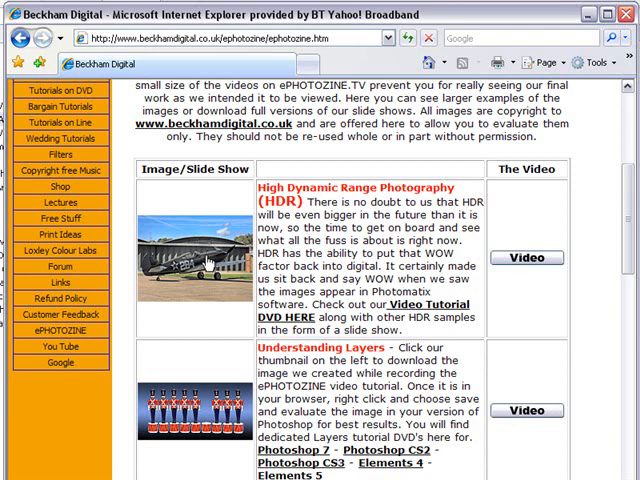
pyautogui.moveTo(203, 265)
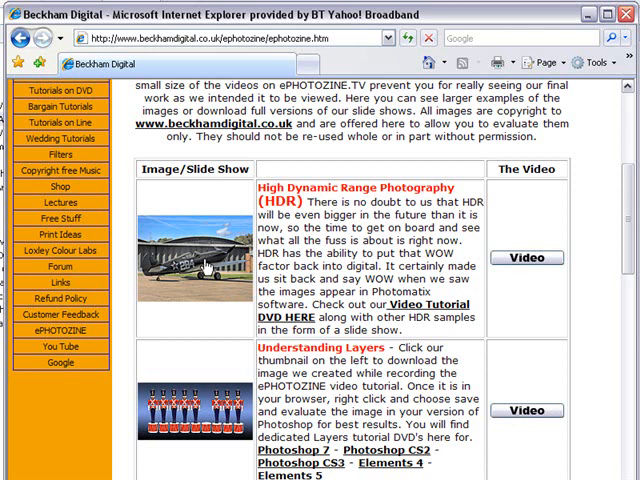
pyautogui.moveTo(200, 270)
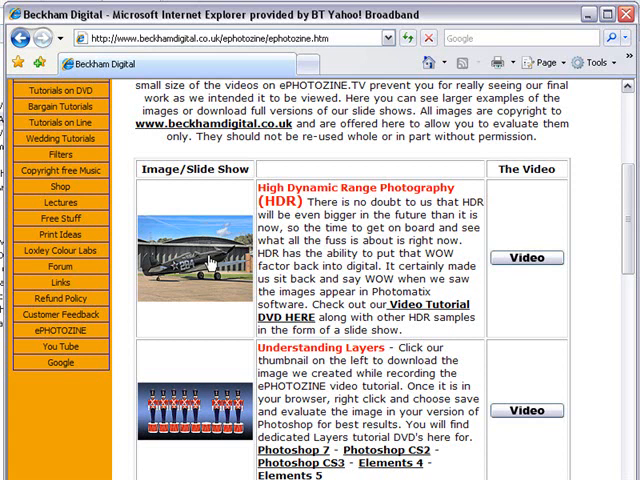
pyautogui.moveTo(209, 270)
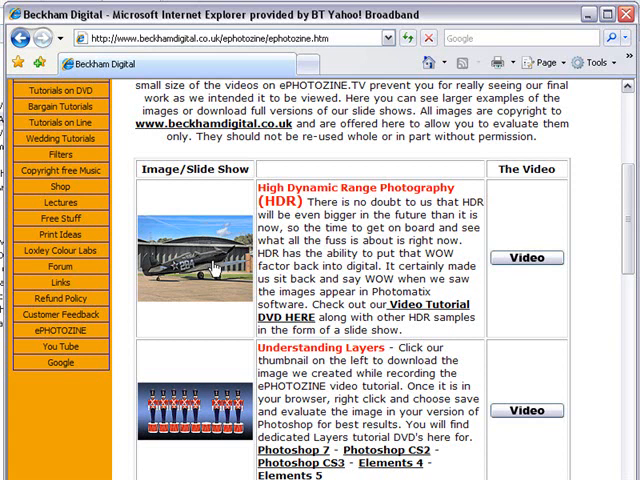
pyautogui.moveTo(210, 272)
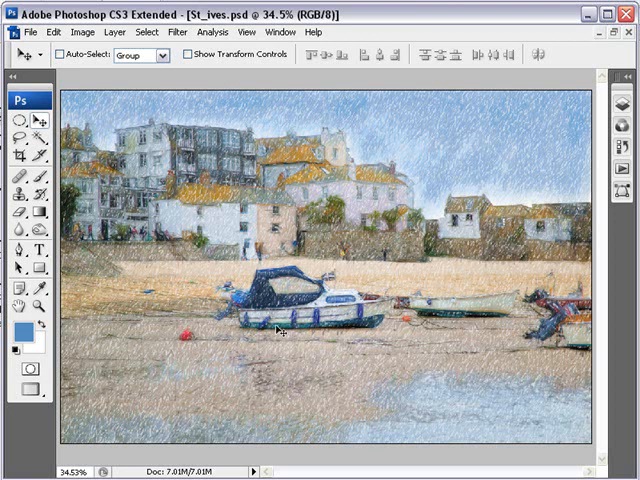
pyautogui.moveTo(494, 108)
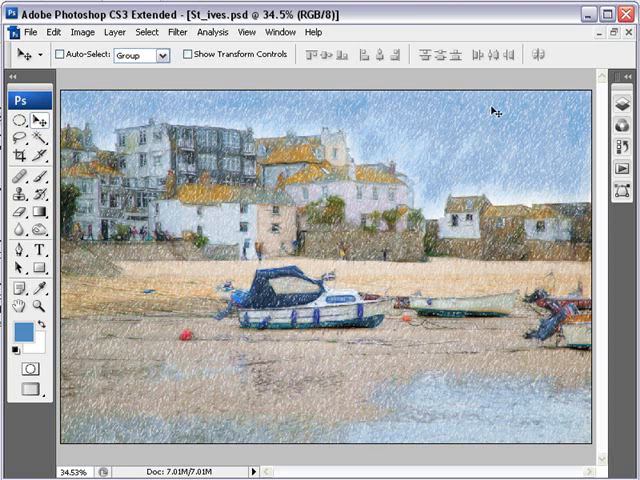
pyautogui.moveTo(533, 167)
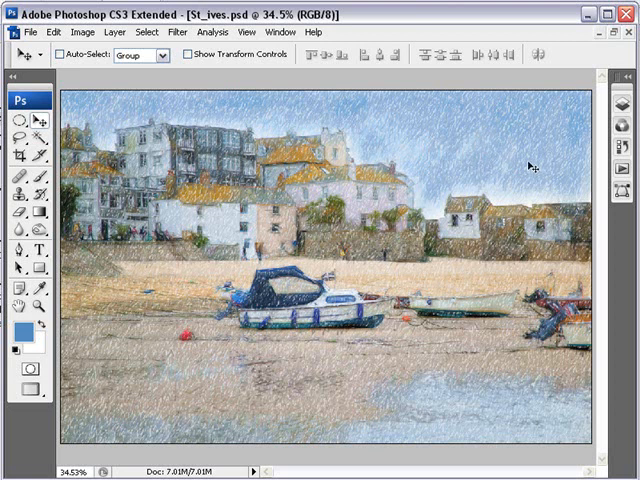
# - Add an empty Layer 1 above the Background and set its blend mode to Screen
pyautogui.click(628, 101)
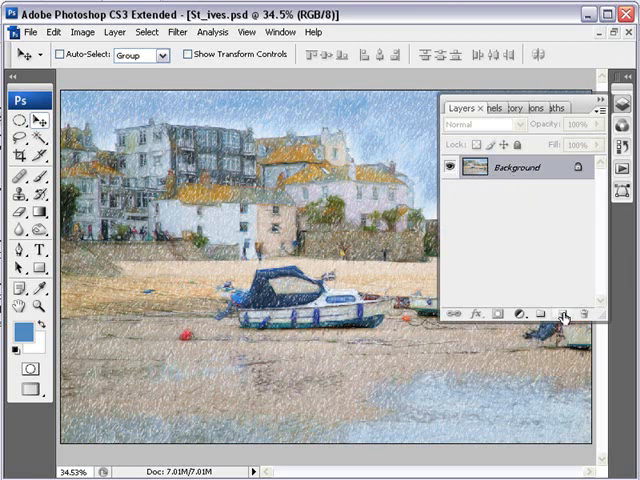
pyautogui.click(565, 315)
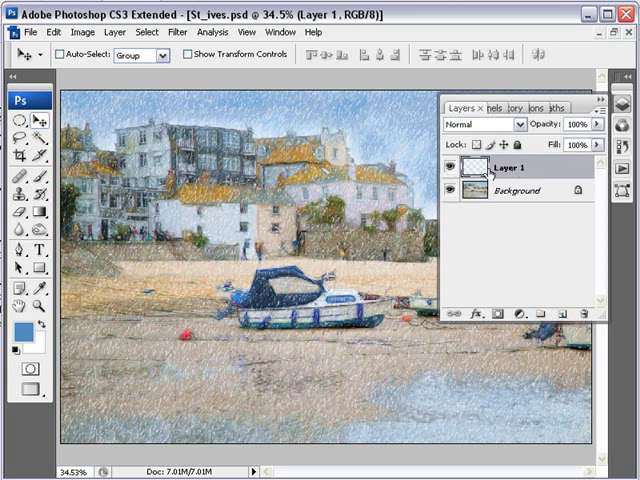
pyautogui.moveTo(485, 162)
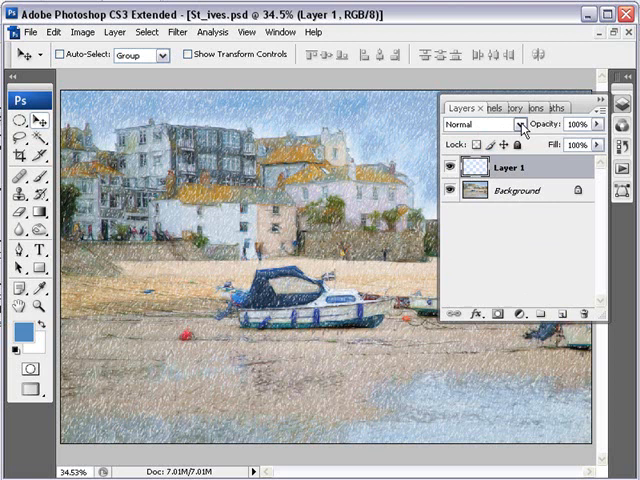
pyautogui.click(519, 124)
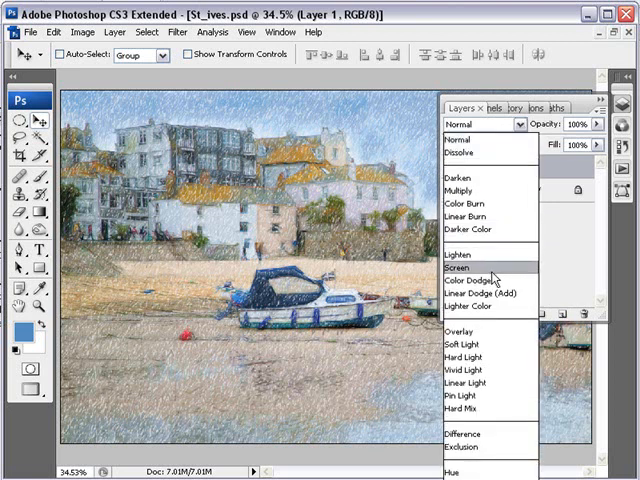
pyautogui.click(463, 270)
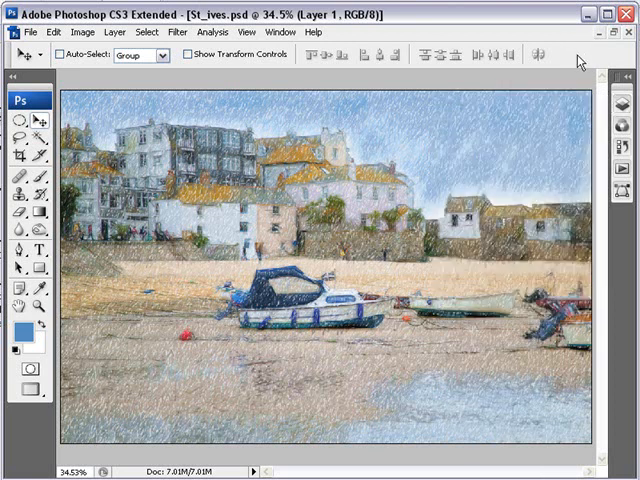
pyautogui.moveTo(476, 217)
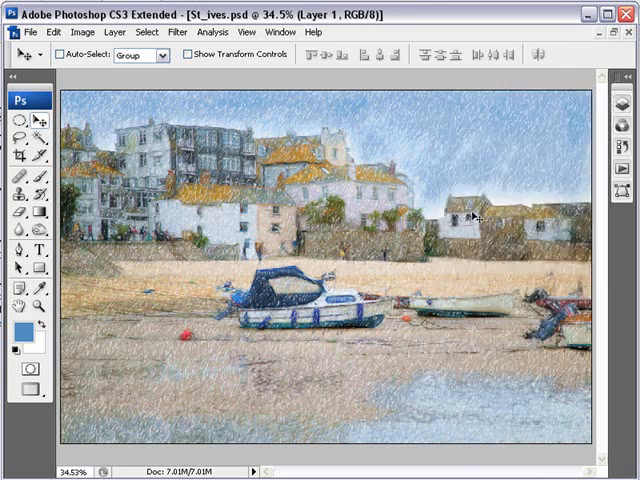
pyautogui.moveTo(110, 340)
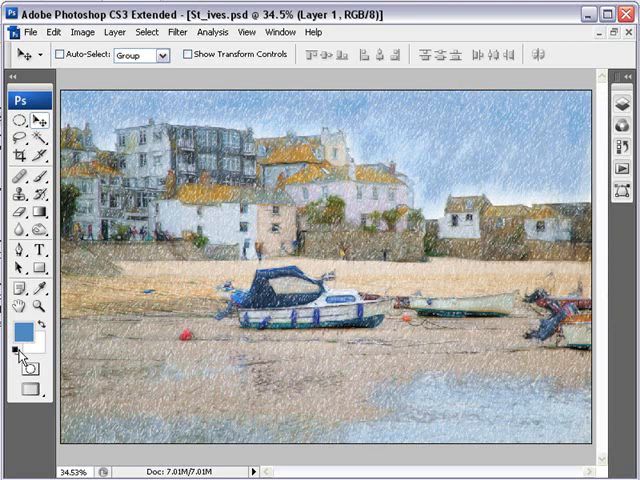
# - Reset colours to default black and white and fill Layer 1 with white
pyautogui.click(22, 330)
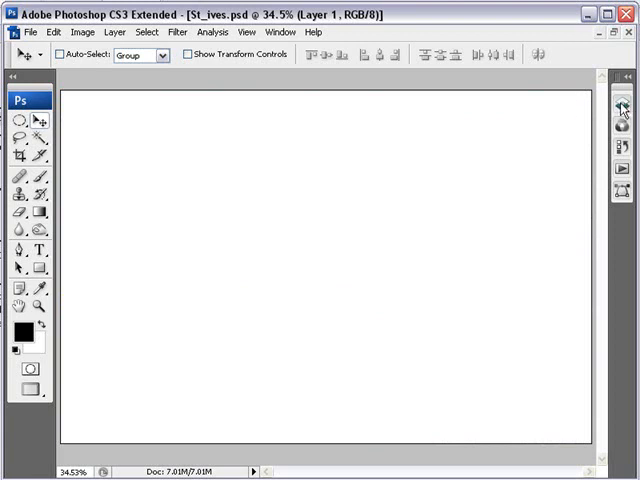
pyautogui.click(626, 104)
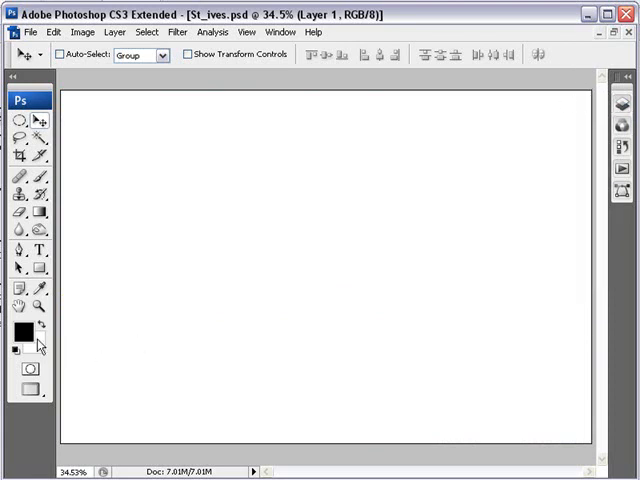
pyautogui.moveTo(113, 205)
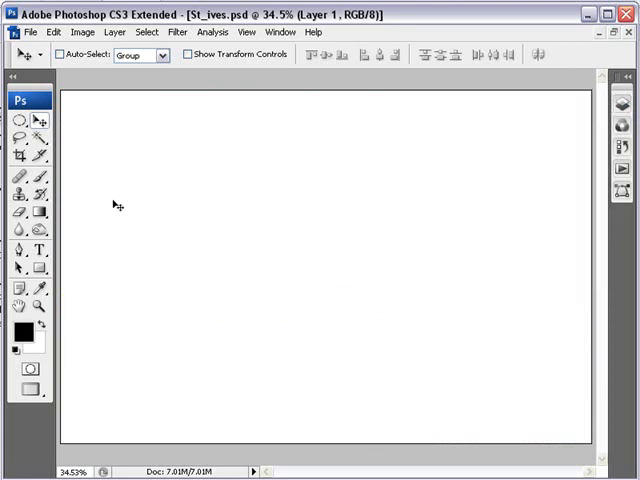
# - Paint black around Layer 1's edges with a 200 px spray brush at 2% flow
pyautogui.click(120, 160)
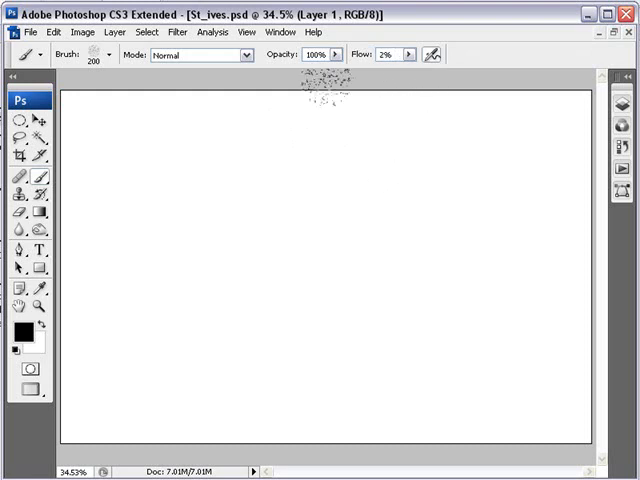
pyautogui.moveTo(320, 95); pyautogui.dragTo(75, 115)
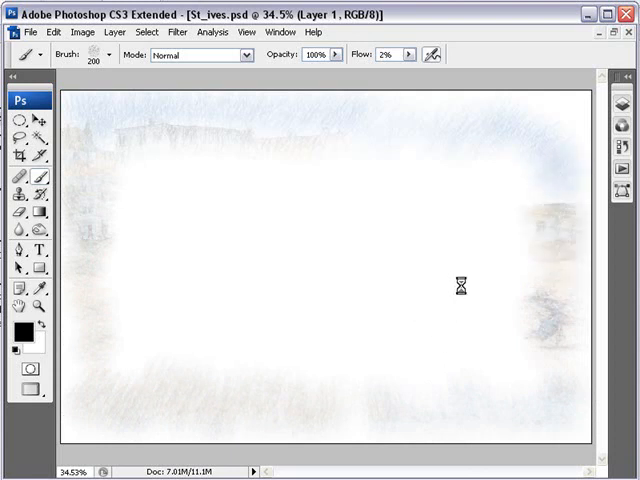
pyautogui.click(355, 325)
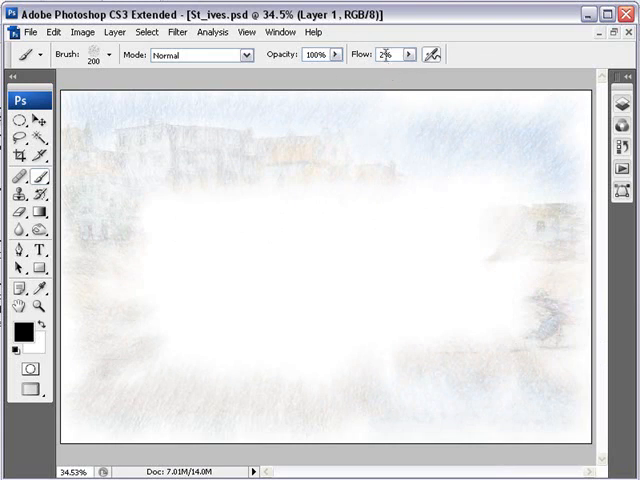
# - Raise brush flow to 4% and paint white around the edges, swapping colours as needed
pyautogui.click(460, 230)
pyautogui.write('4')
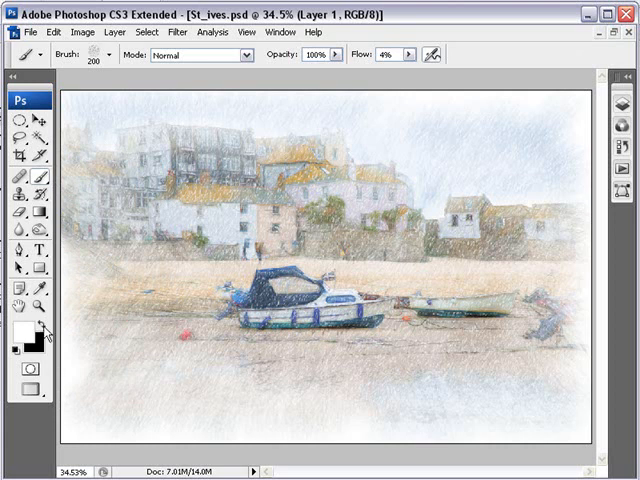
pyautogui.click(22, 327)
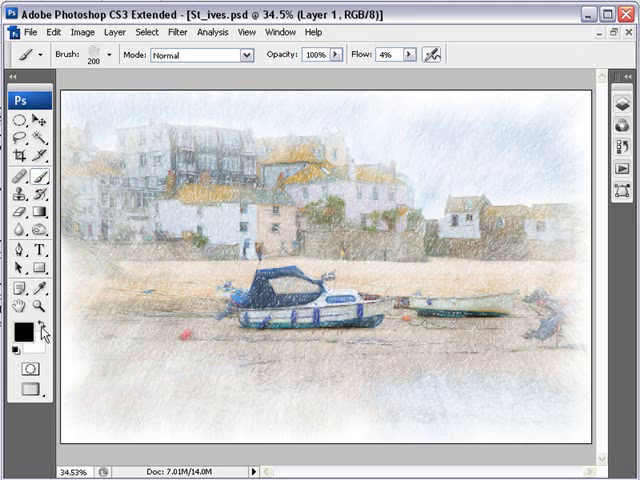
pyautogui.click(95, 355)
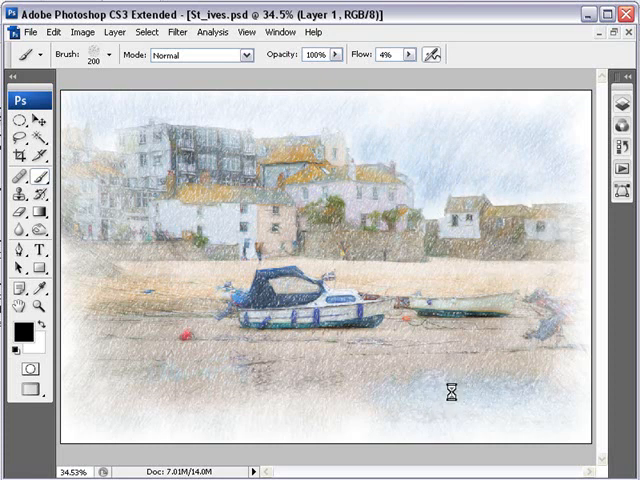
# - View the image at Print Size, then zoom in on the boats
pyautogui.click(205, 360)
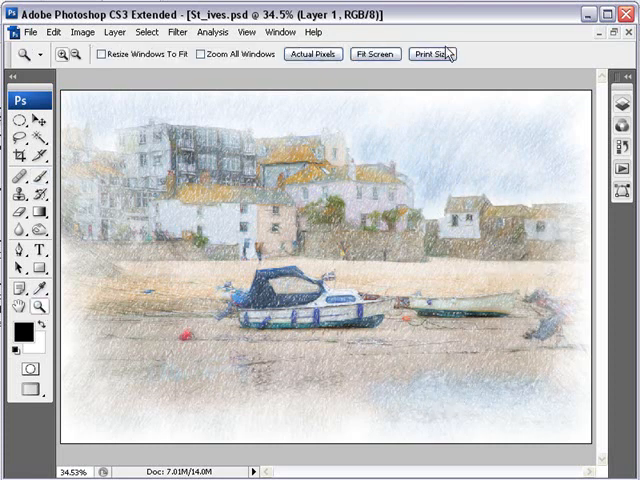
pyautogui.click(432, 54)
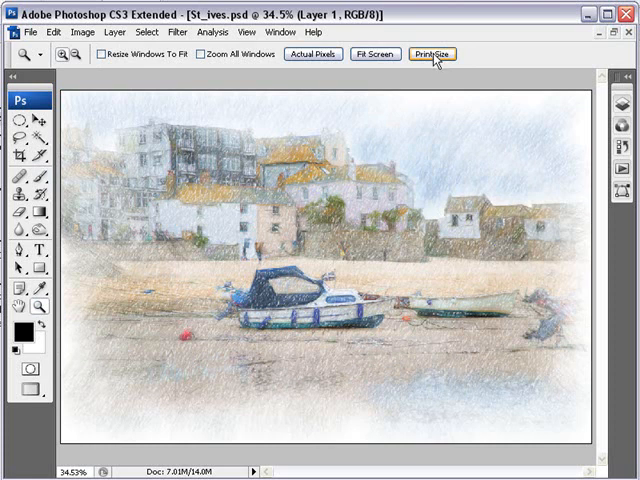
pyautogui.moveTo(432, 57)
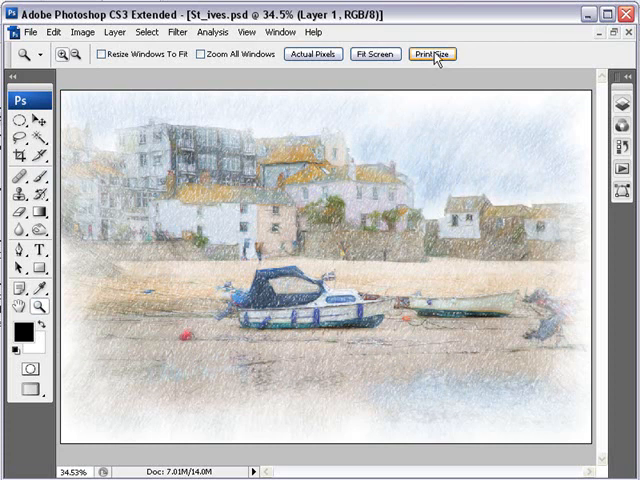
pyautogui.click(431, 54)
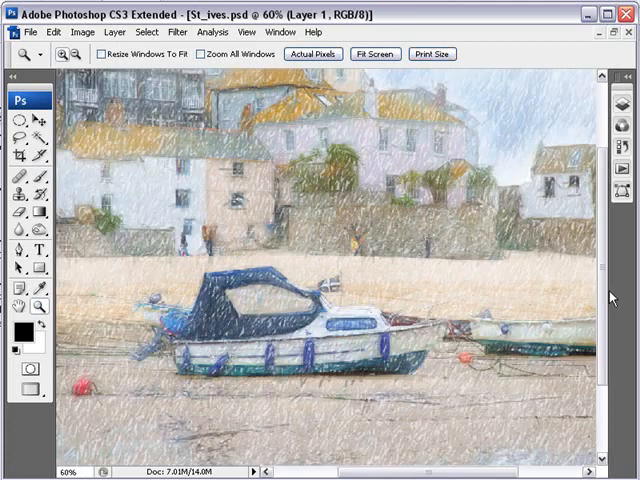
pyautogui.scroll(-3)
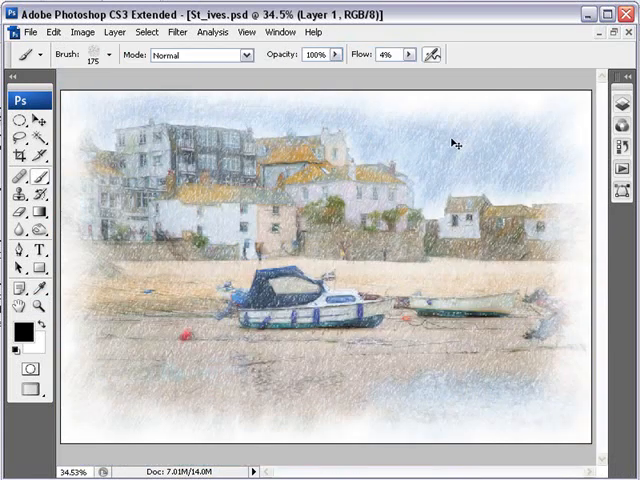
pyautogui.moveTo(450, 157)
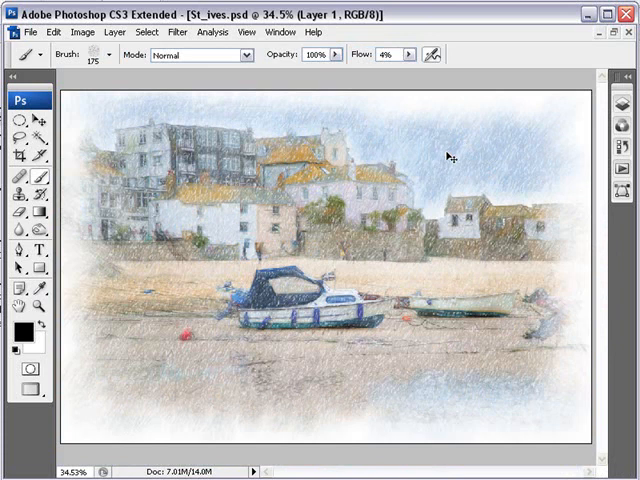
pyautogui.moveTo(450, 201)
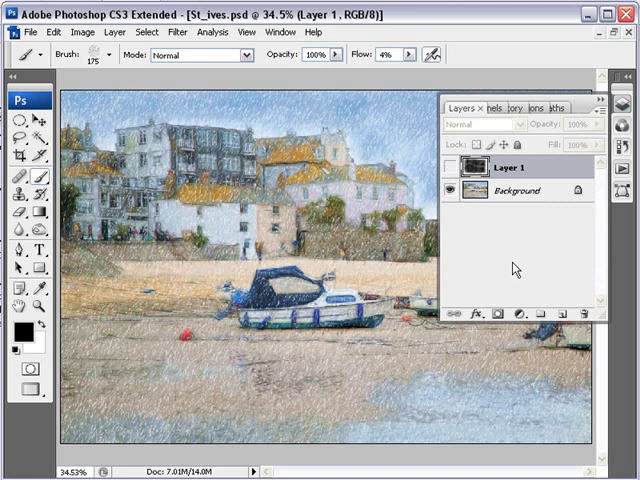
# - Show Layer 1 again, trial Levels midtone and black-point changes, then cancel them
pyautogui.click(465, 123)
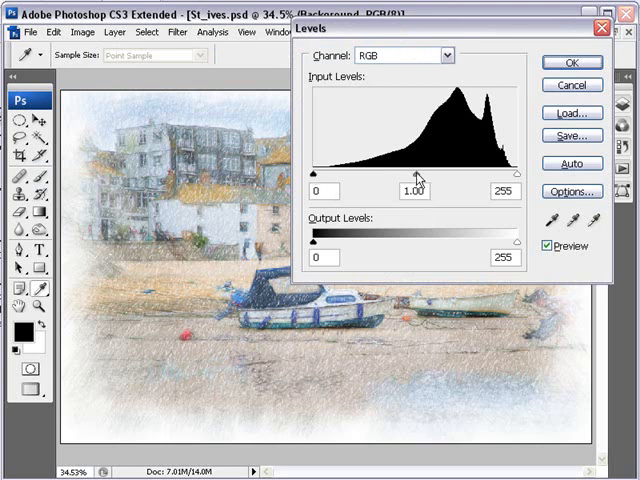
pyautogui.moveTo(412, 175); pyautogui.dragTo(398, 175)
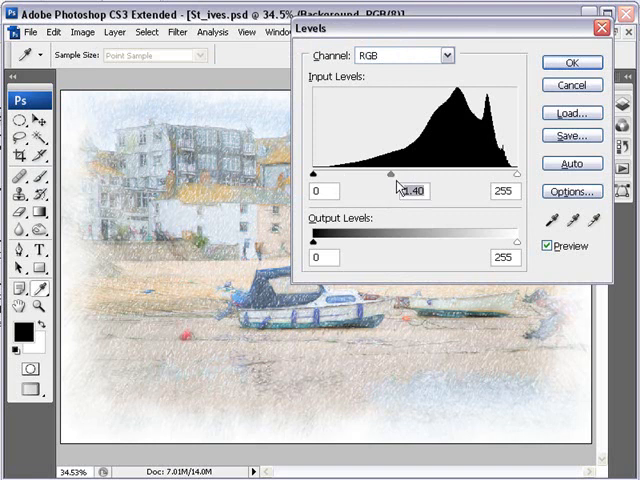
pyautogui.moveTo(312, 175); pyautogui.dragTo(318, 175)
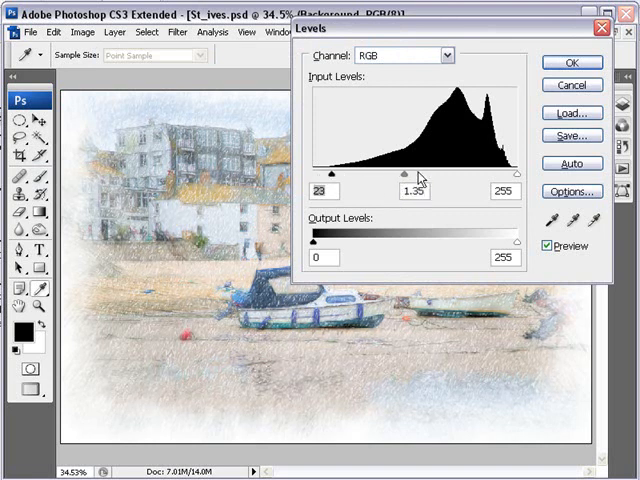
pyautogui.moveTo(418, 173); pyautogui.dragTo(408, 173)
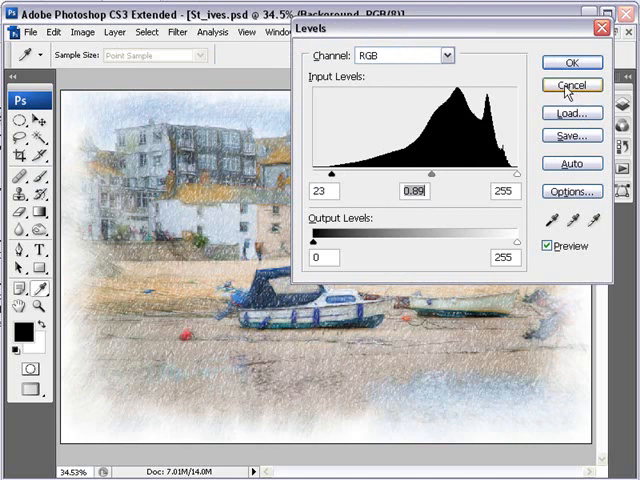
pyautogui.click(571, 84)
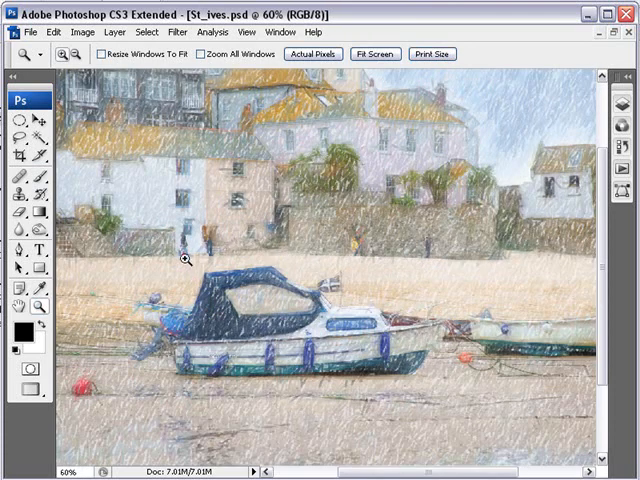
pyautogui.moveTo(379, 386)
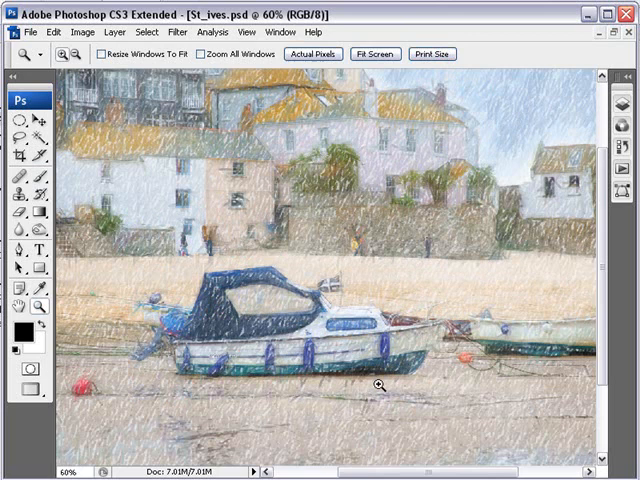
pyautogui.moveTo(603, 207)
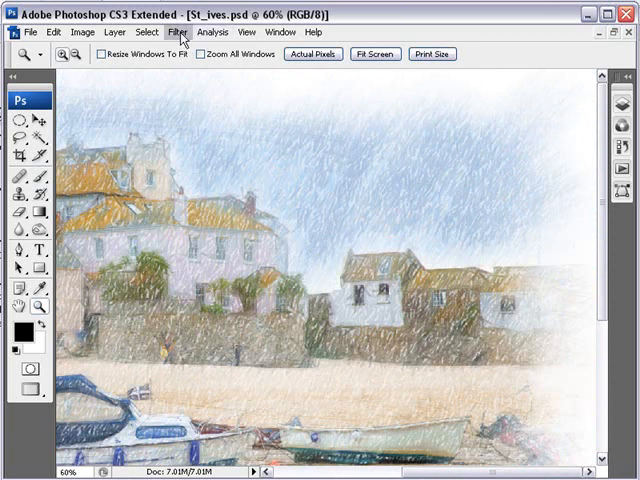
# - Open the Filter menu on the flattened image
pyautogui.click(177, 32)
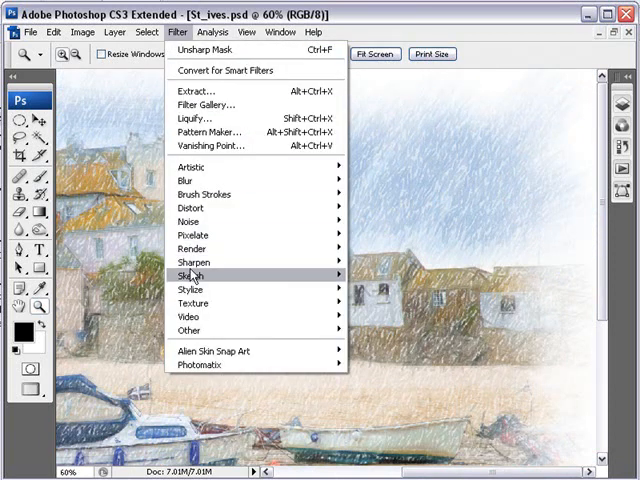
pyautogui.moveTo(193, 301)
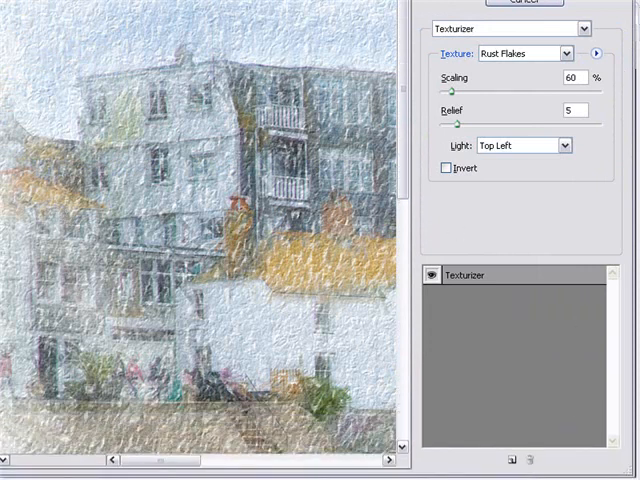
pyautogui.moveTo(20, 272)
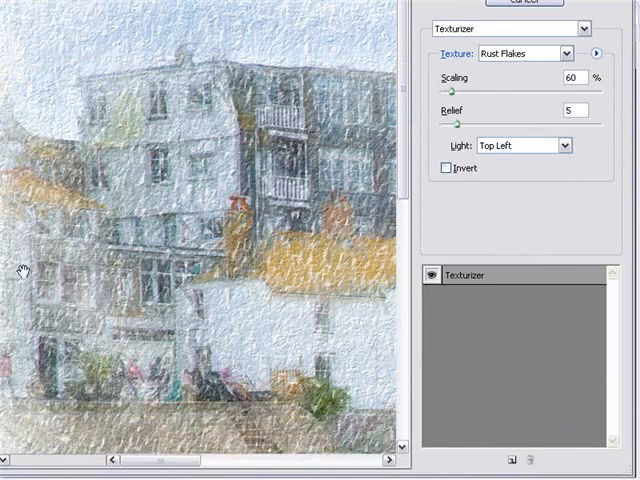
pyautogui.moveTo(563, 217)
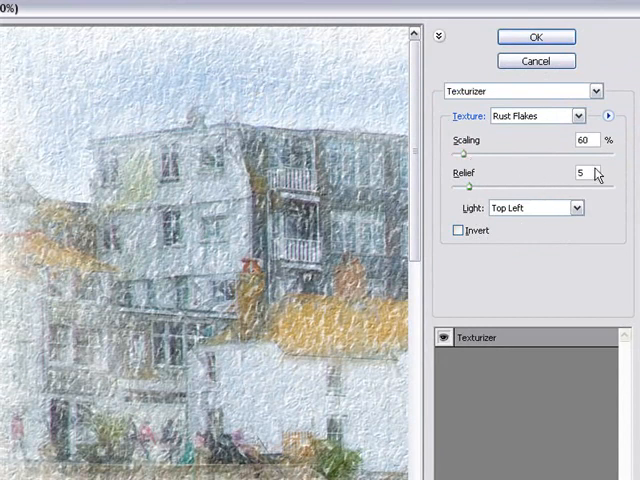
pyautogui.moveTo(518, 227)
pyautogui.write('3')
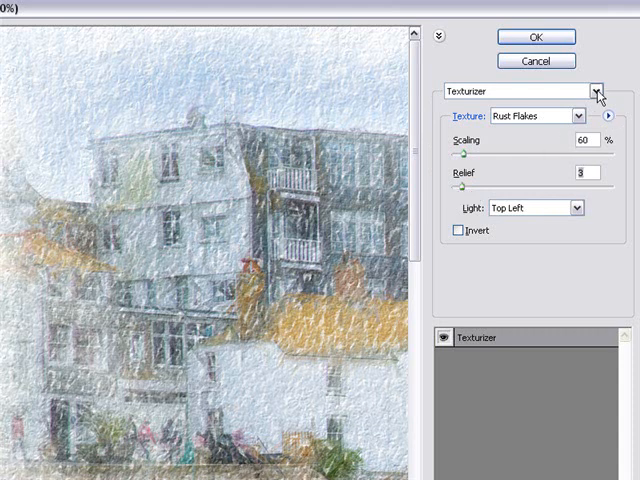
# - Try the Canvas texture, then apply Rust Flakes Texturizer at 76% scaling and relief 3
pyautogui.click(571, 116)
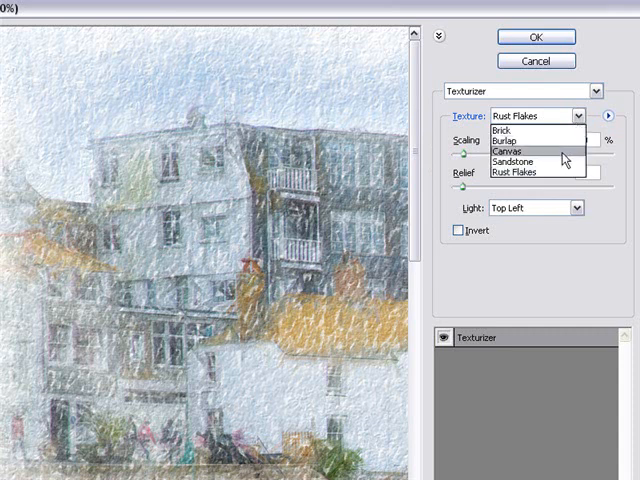
pyautogui.click(525, 152)
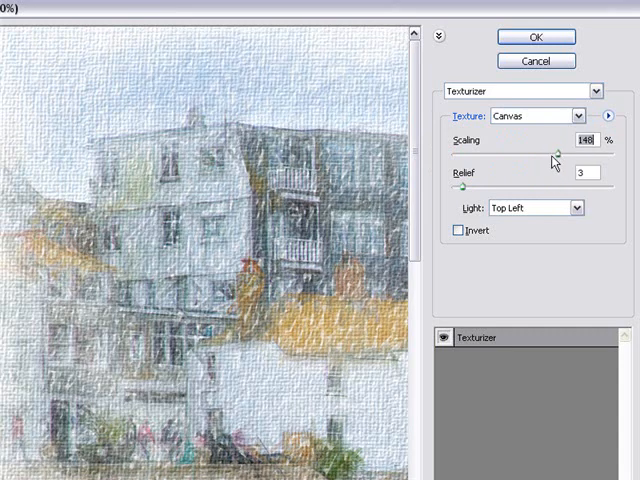
pyautogui.moveTo(558, 157); pyautogui.dragTo(572, 157)
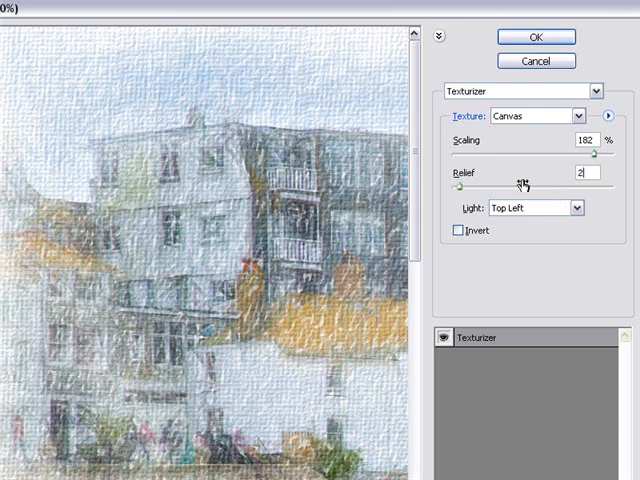
pyautogui.click(580, 114)
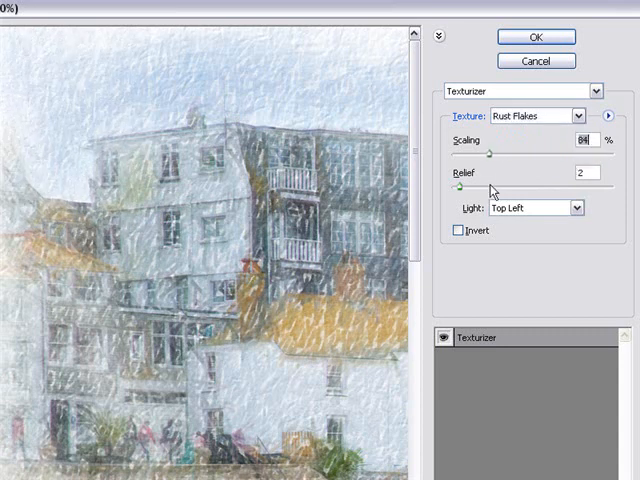
pyautogui.moveTo(457, 185); pyautogui.dragTo(468, 185)
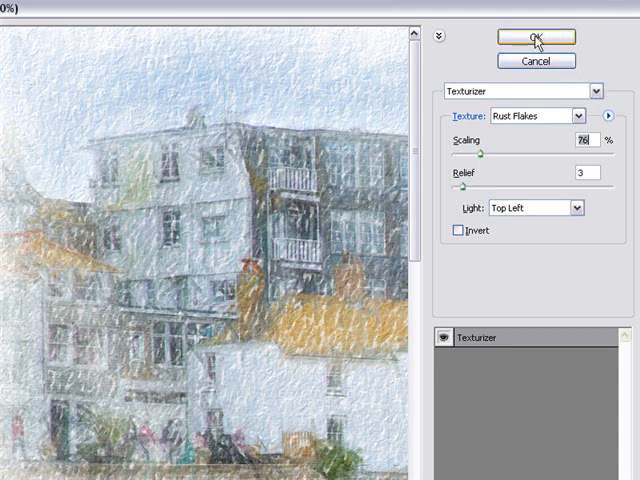
pyautogui.click(536, 37)
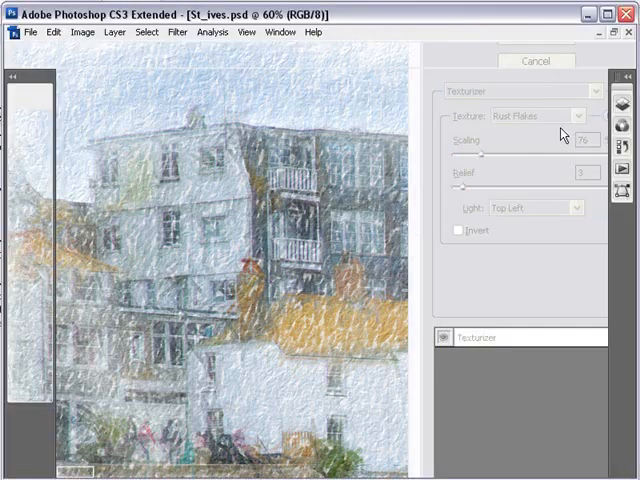